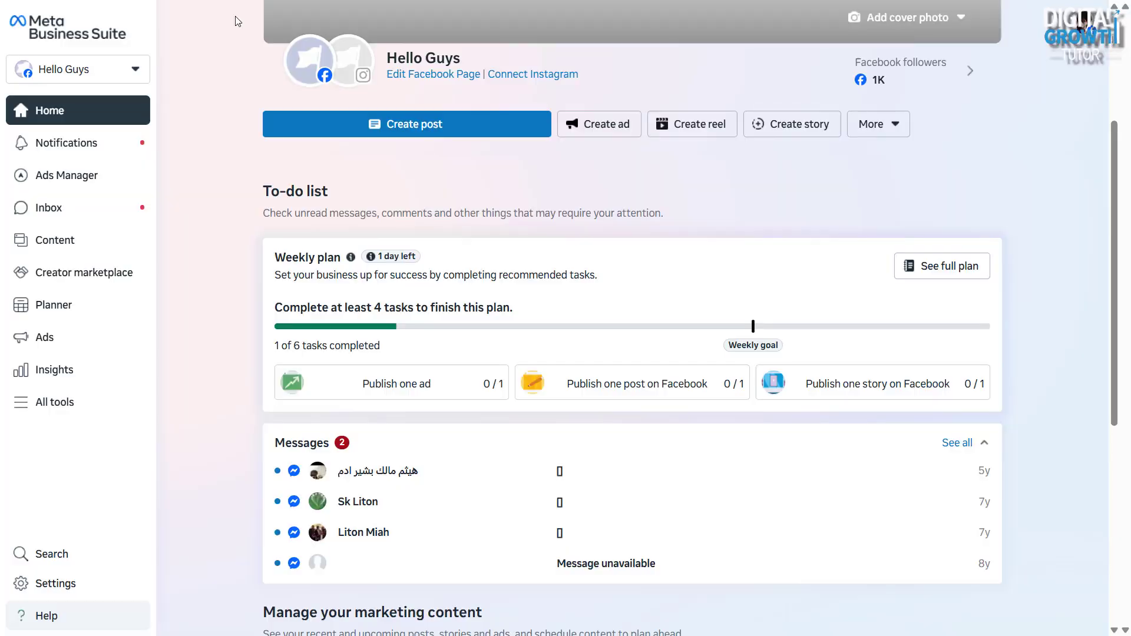
{"action": "mouse_move", "coordinate": [209, 34]}
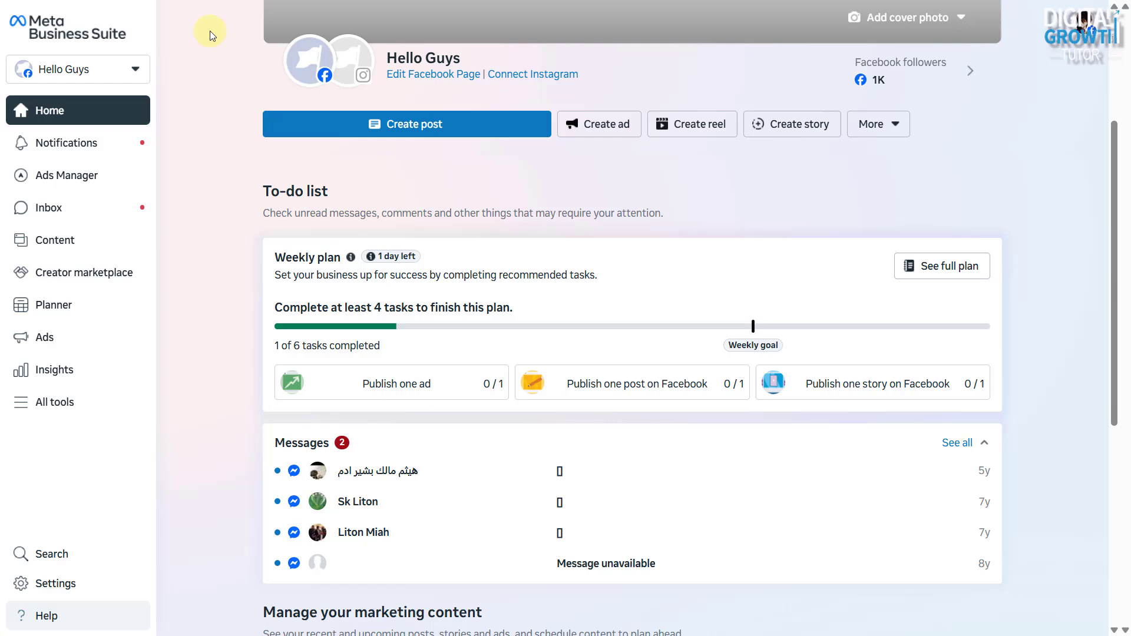
{"action": "left_click", "coordinate": [135, 70]}
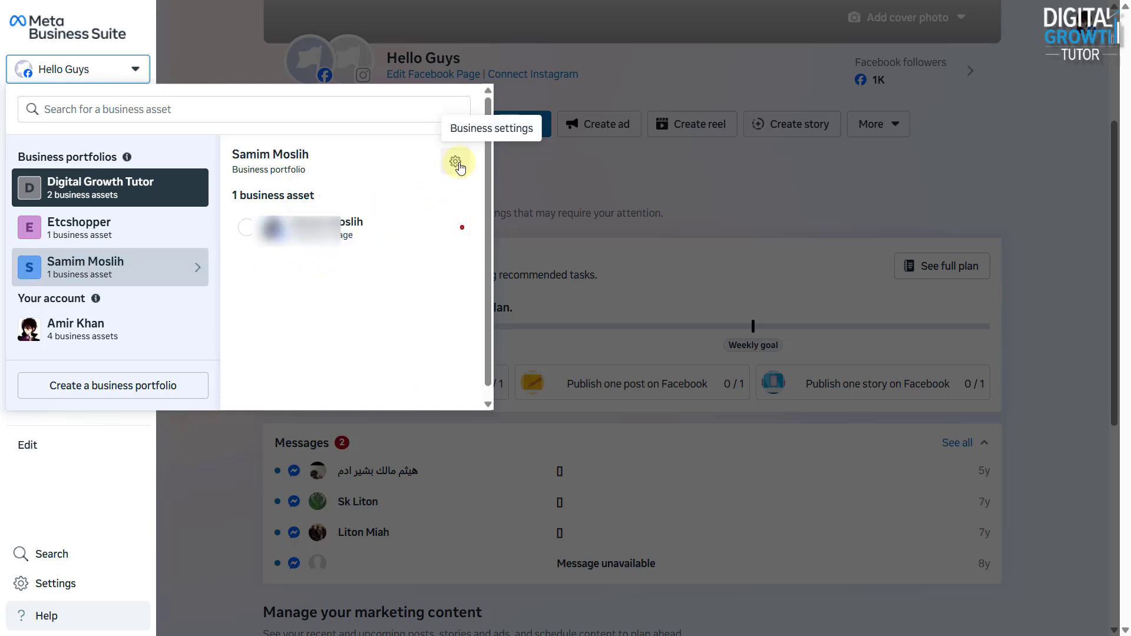
Step: Open Samim Moslih's business settings on the empty Ad accounts section
{"action": "left_click", "coordinate": [459, 167]}
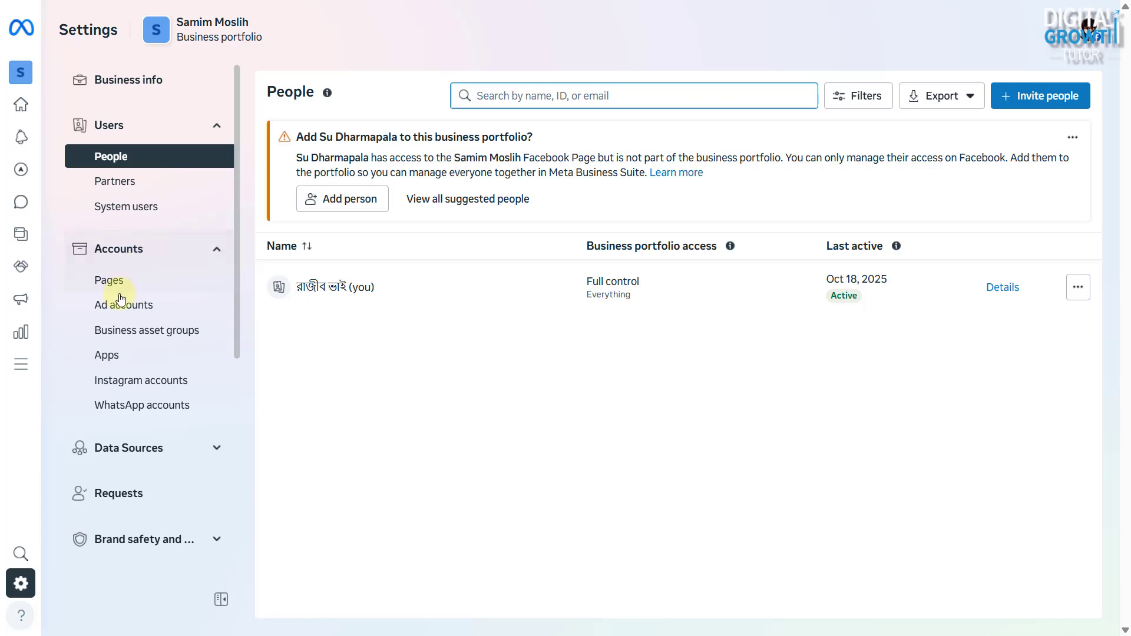
{"action": "left_click", "coordinate": [123, 305]}
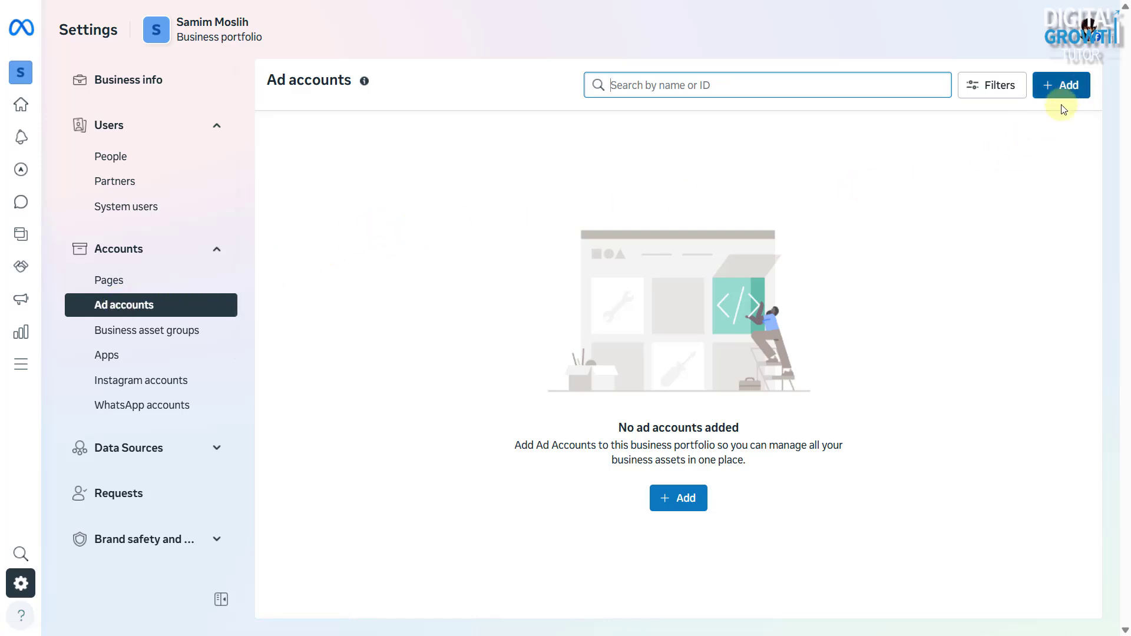
{"action": "mouse_move", "coordinate": [678, 498]}
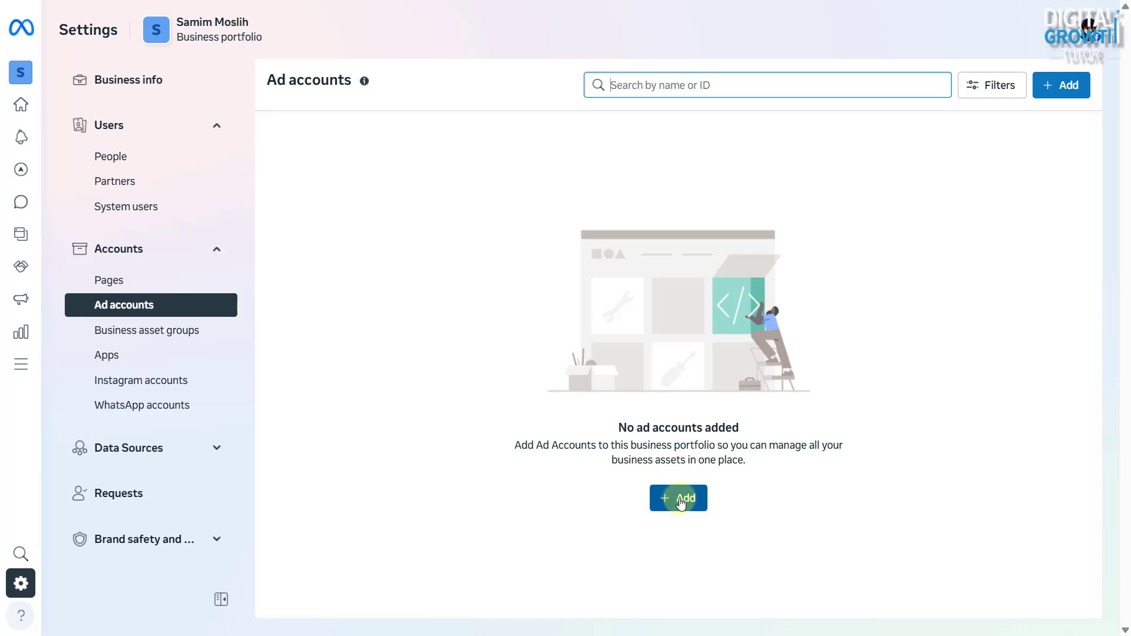
Step: Bring up the options to create, add or request access to an ad account
{"action": "left_click", "coordinate": [677, 498]}
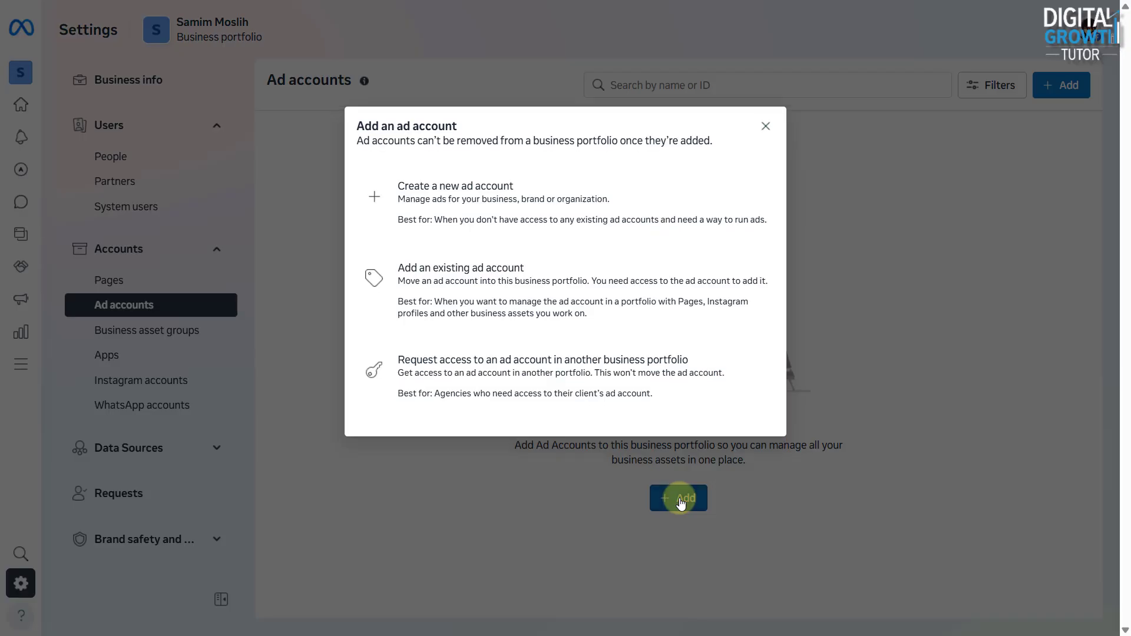
{"action": "mouse_move", "coordinate": [695, 220]}
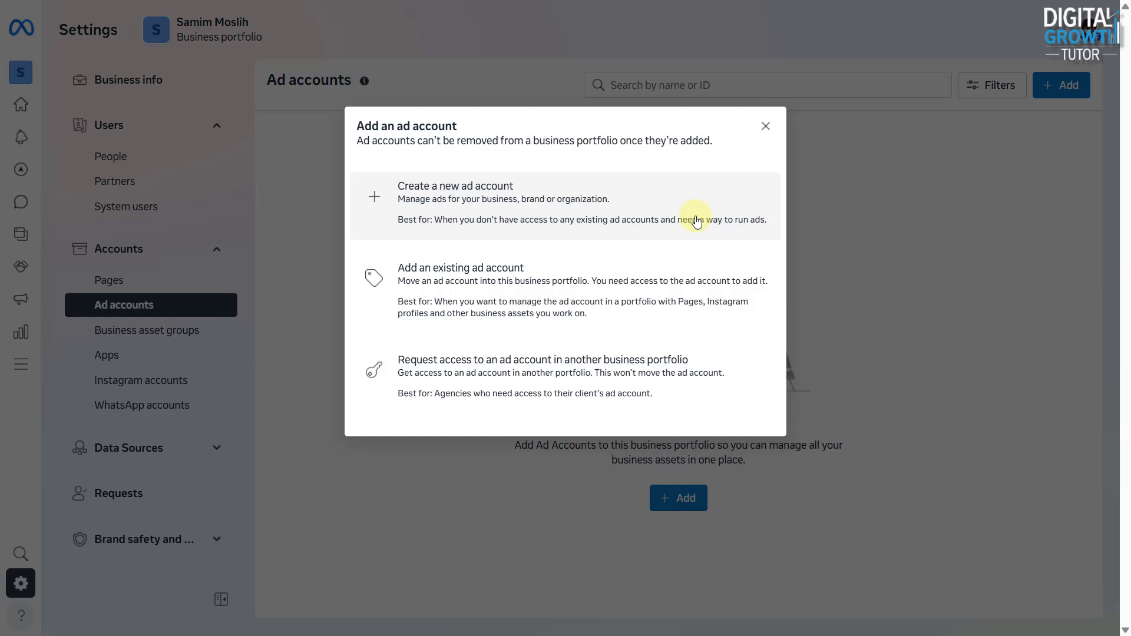
{"action": "mouse_move", "coordinate": [729, 245]}
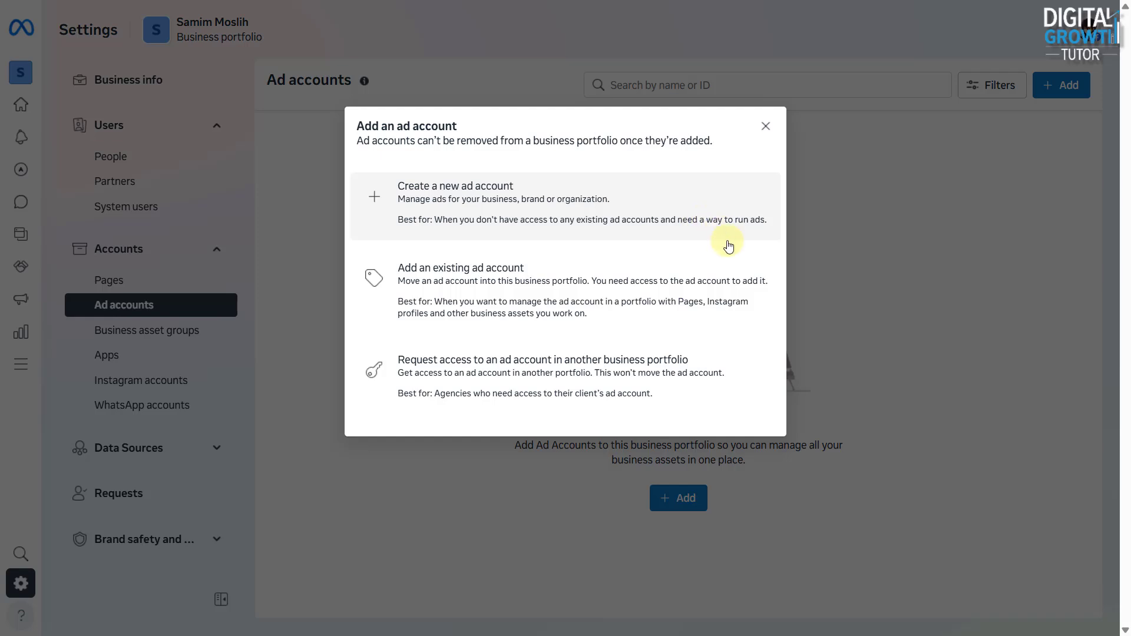
{"action": "mouse_move", "coordinate": [665, 308]}
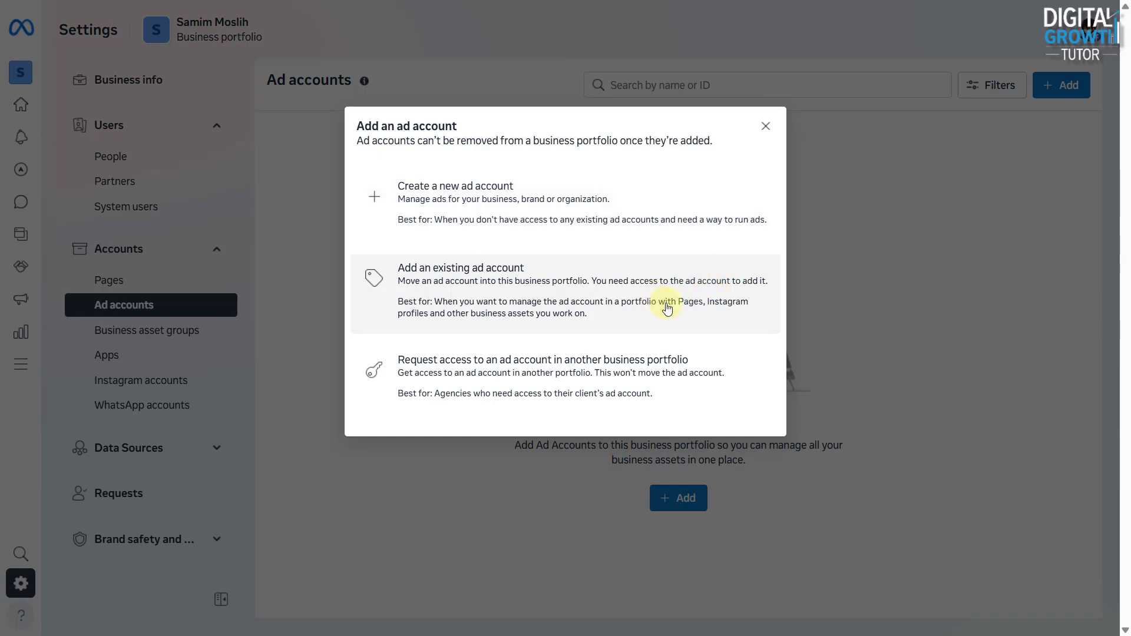
{"action": "mouse_move", "coordinate": [675, 387]}
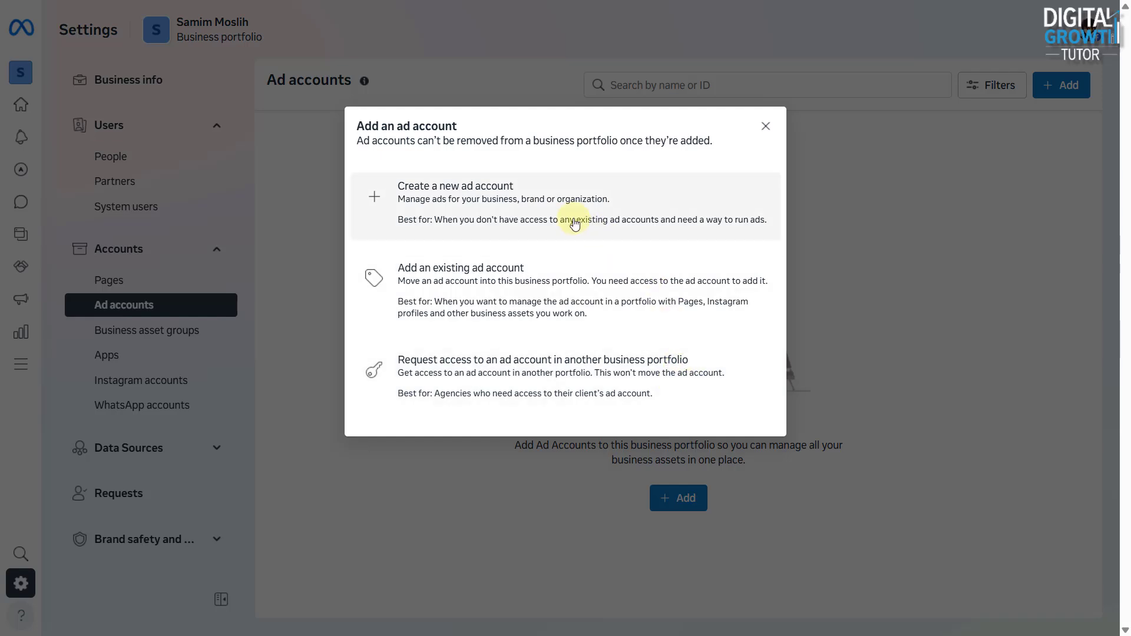
Step: Create new ad account 'Ad Acc 01' with Australia/Sydney time zone and AUD currency
{"action": "left_click", "coordinate": [455, 192]}
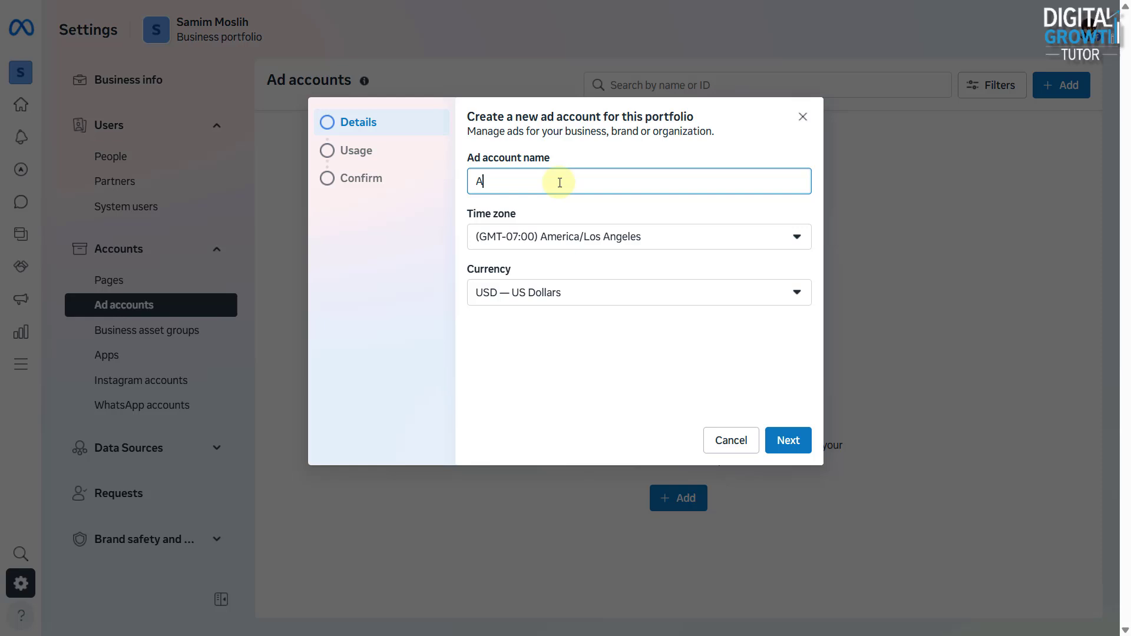
{"action": "type", "text": "d Acc 0"}
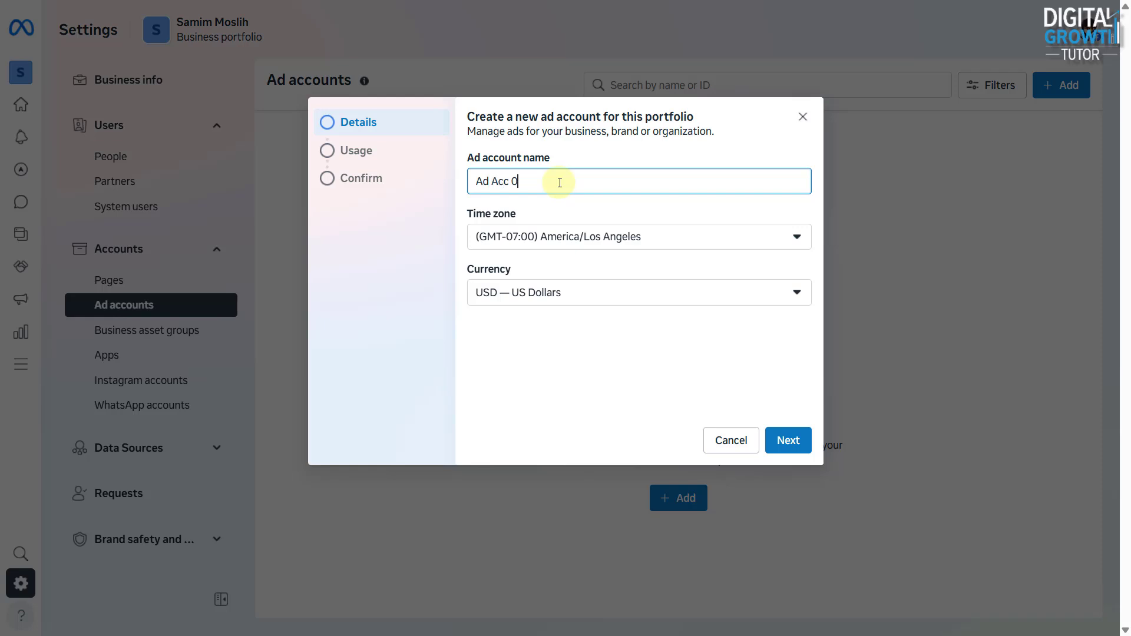
{"action": "left_click", "coordinate": [637, 237]}
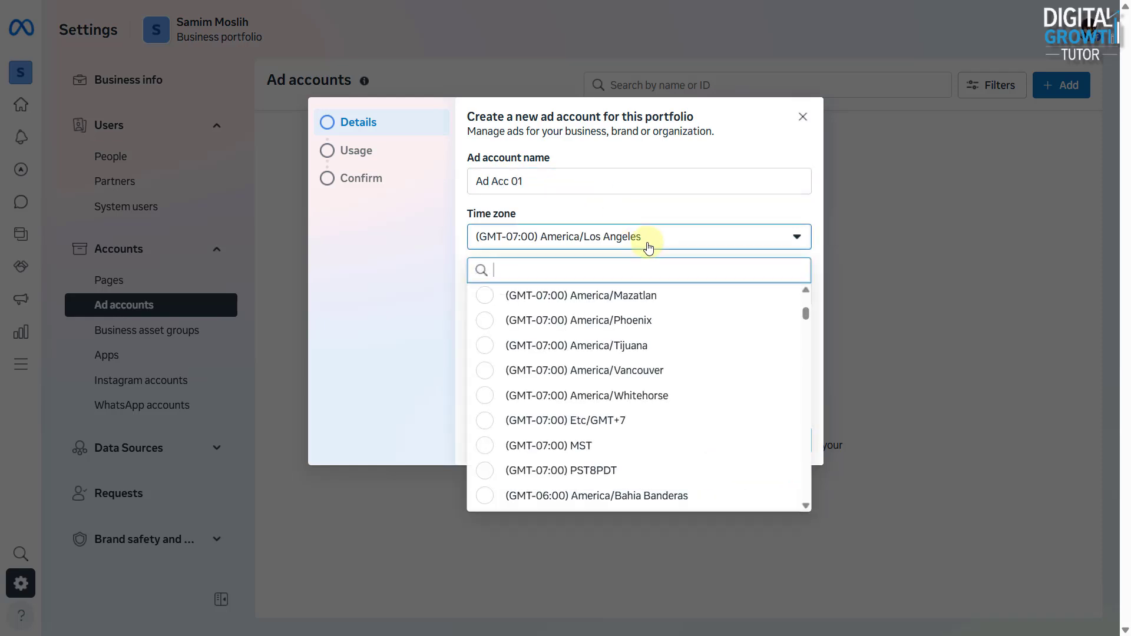
{"action": "type", "text": "Aus"}
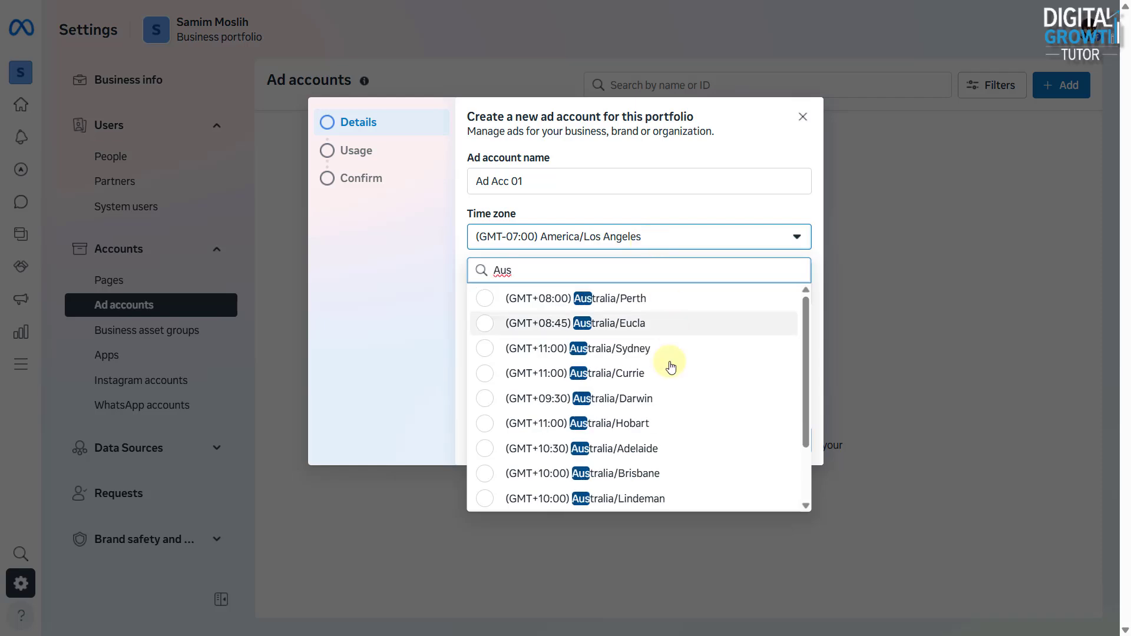
{"action": "mouse_move", "coordinate": [642, 388]}
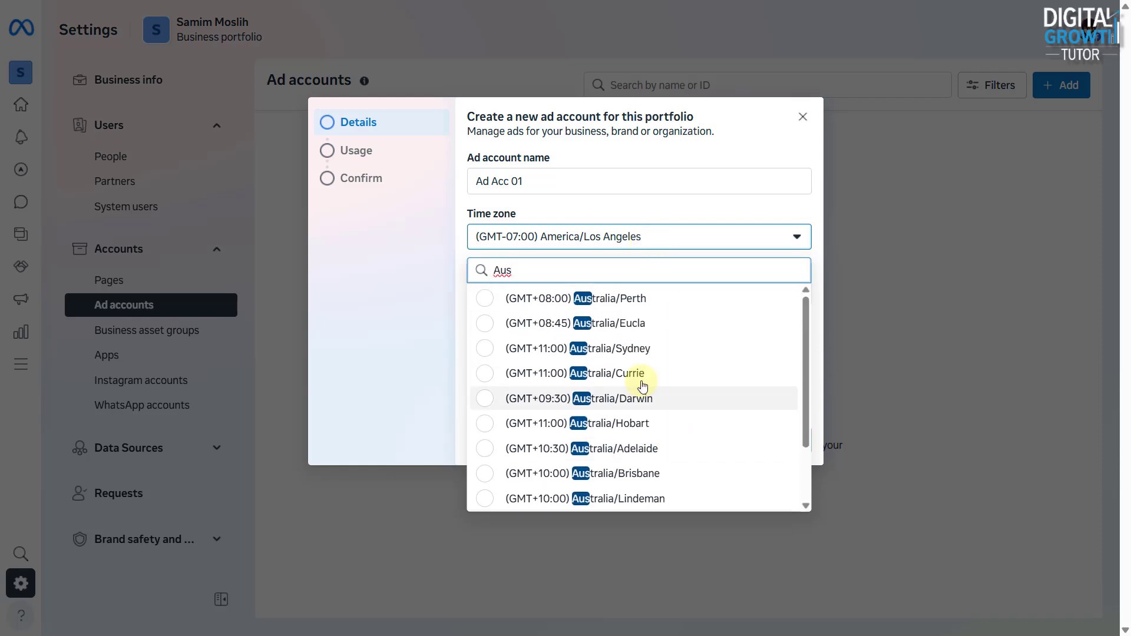
{"action": "left_click", "coordinate": [609, 348]}
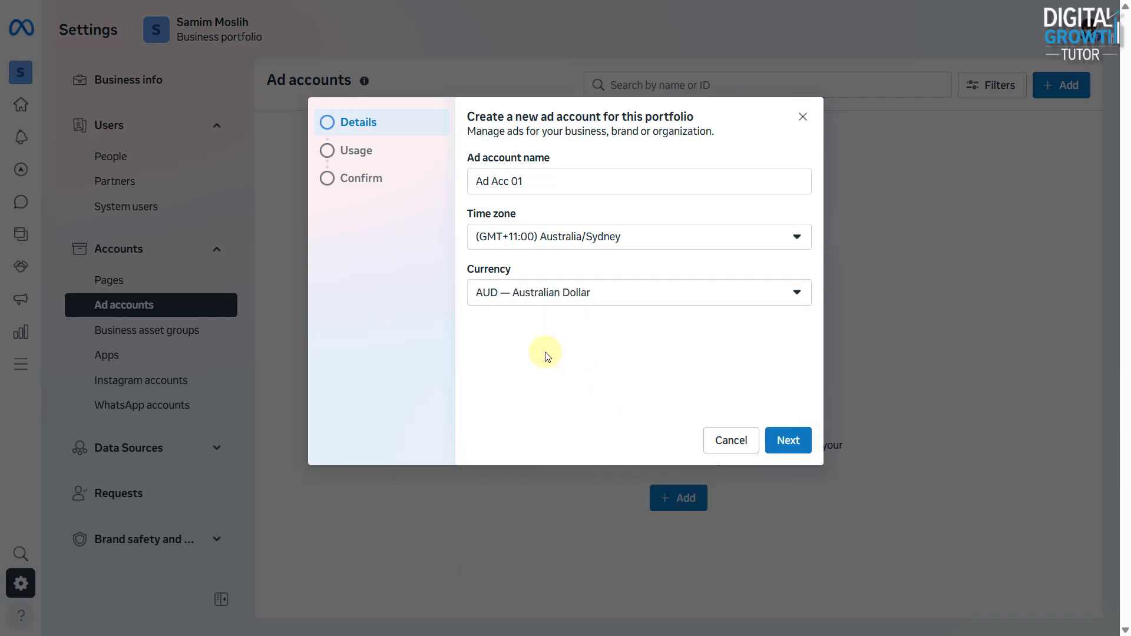
{"action": "left_click", "coordinate": [787, 440]}
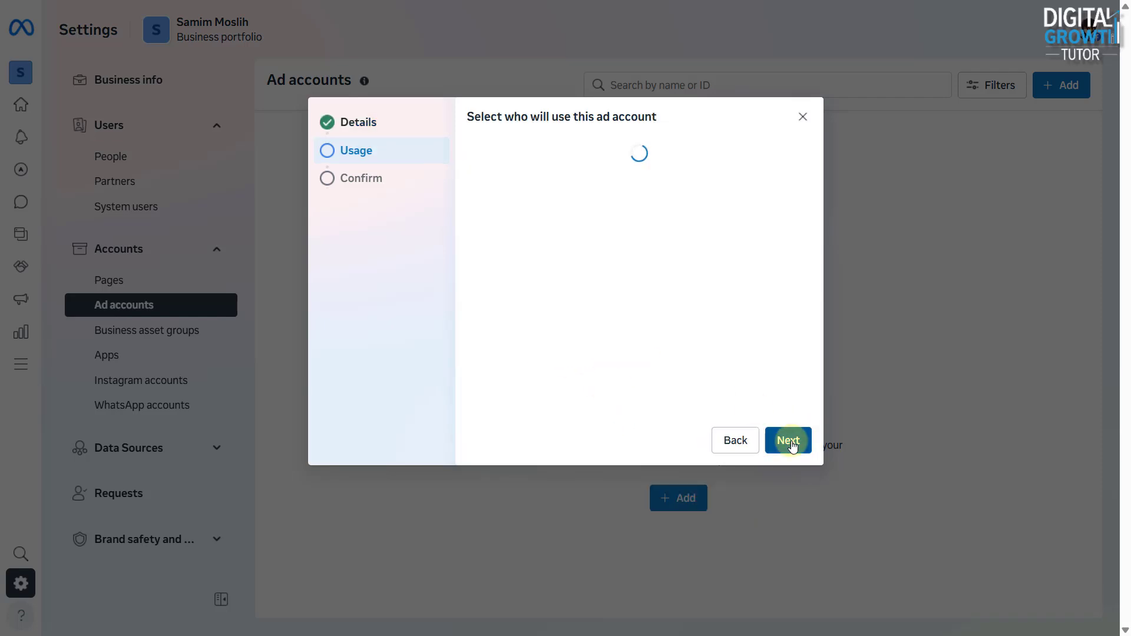
Step: Accept the commercial terms and policies and create the Ad Acc 01 ad account
{"action": "left_click", "coordinate": [787, 440]}
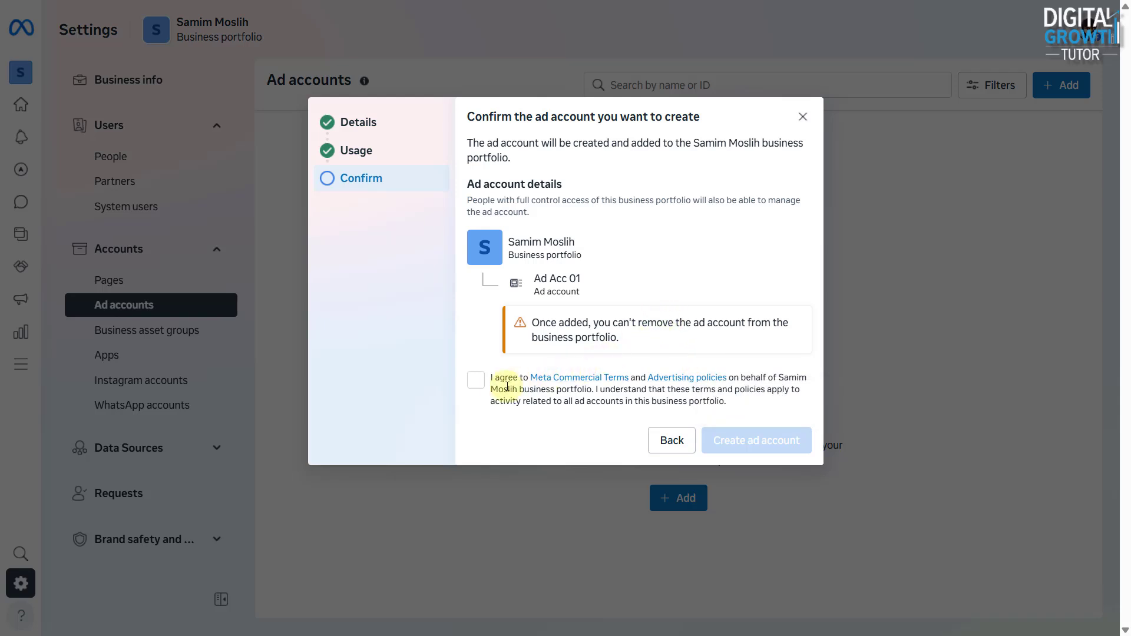
{"action": "left_click", "coordinate": [476, 380]}
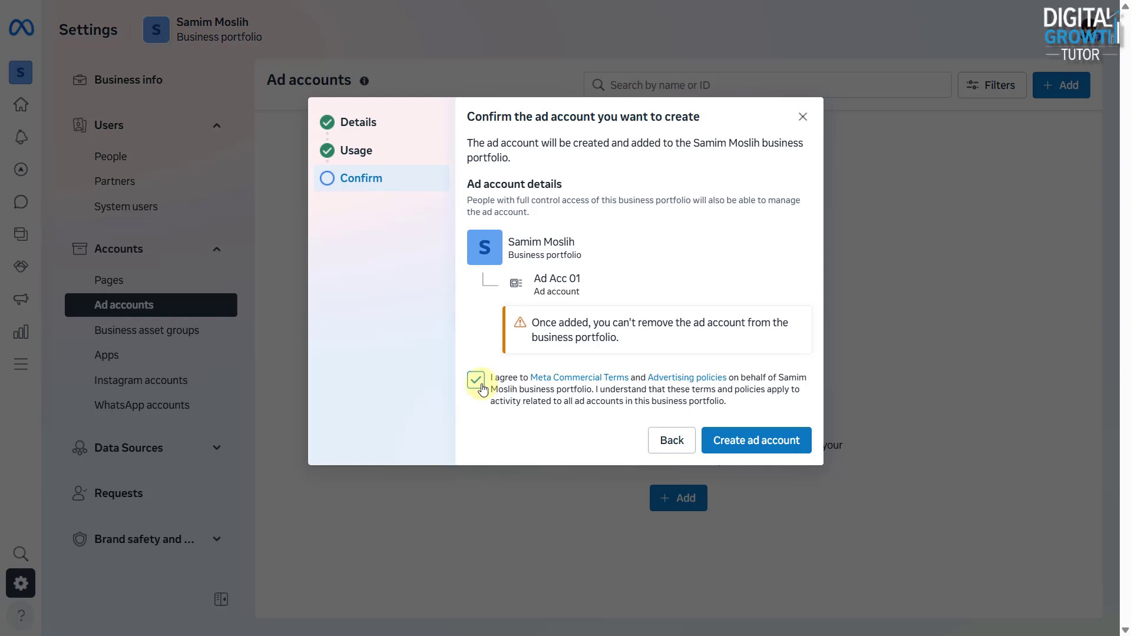
{"action": "left_click", "coordinate": [756, 440]}
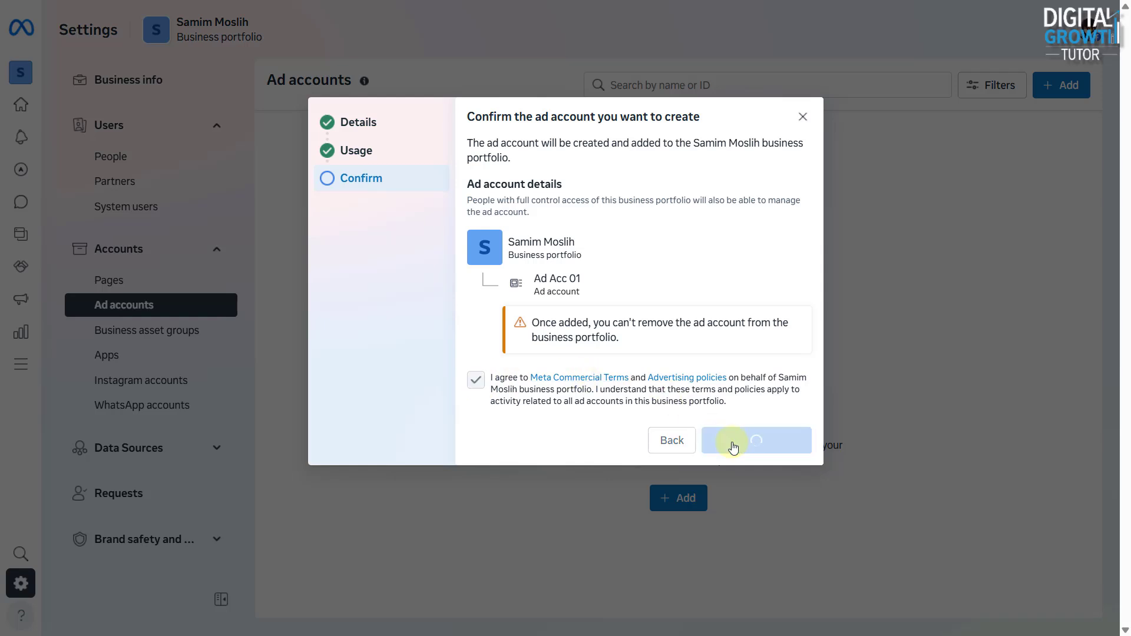
{"action": "left_click", "coordinate": [755, 440]}
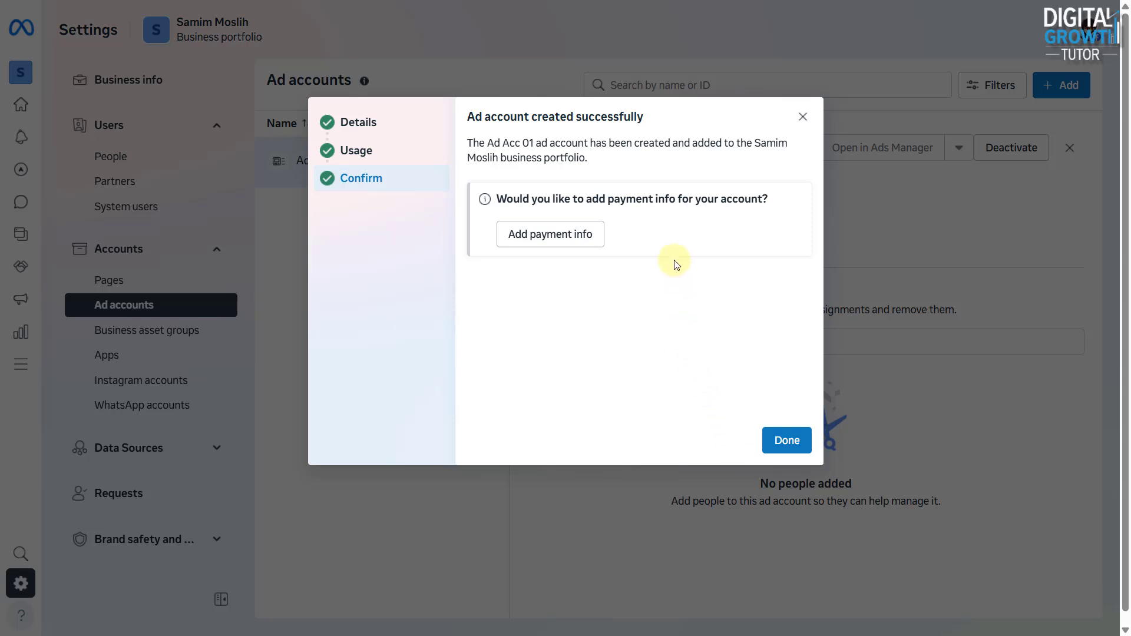
Step: Start the payment info form for Ad Acc 01 with country set to Australia
{"action": "left_click", "coordinate": [549, 234]}
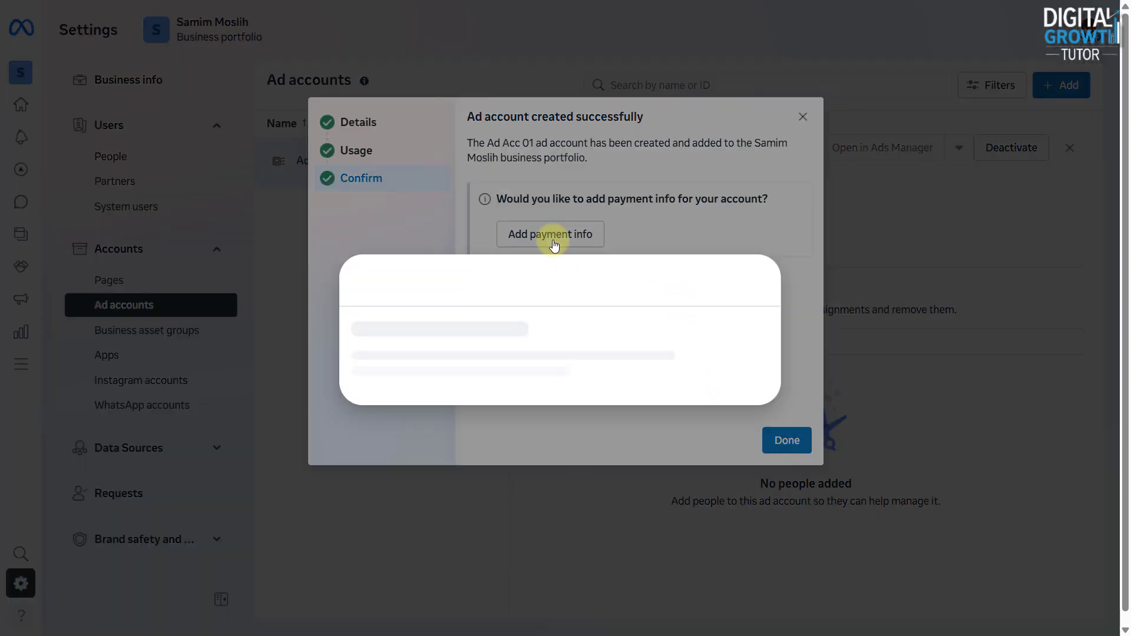
{"action": "left_click", "coordinate": [550, 234]}
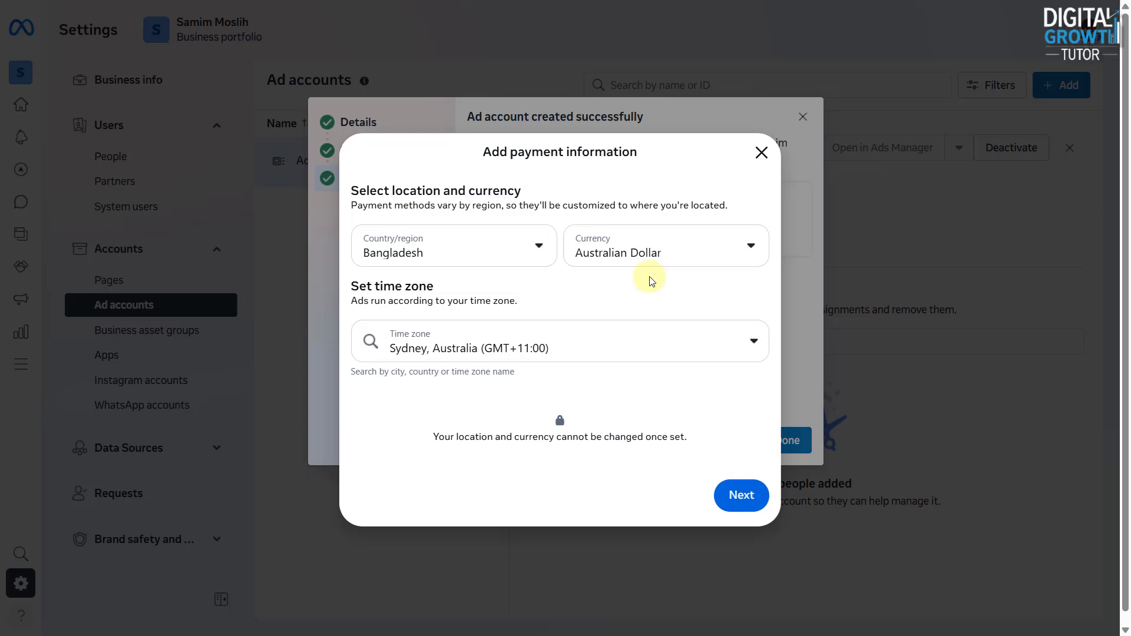
{"action": "left_click", "coordinate": [454, 245]}
{"action": "type", "text": "Australia"}
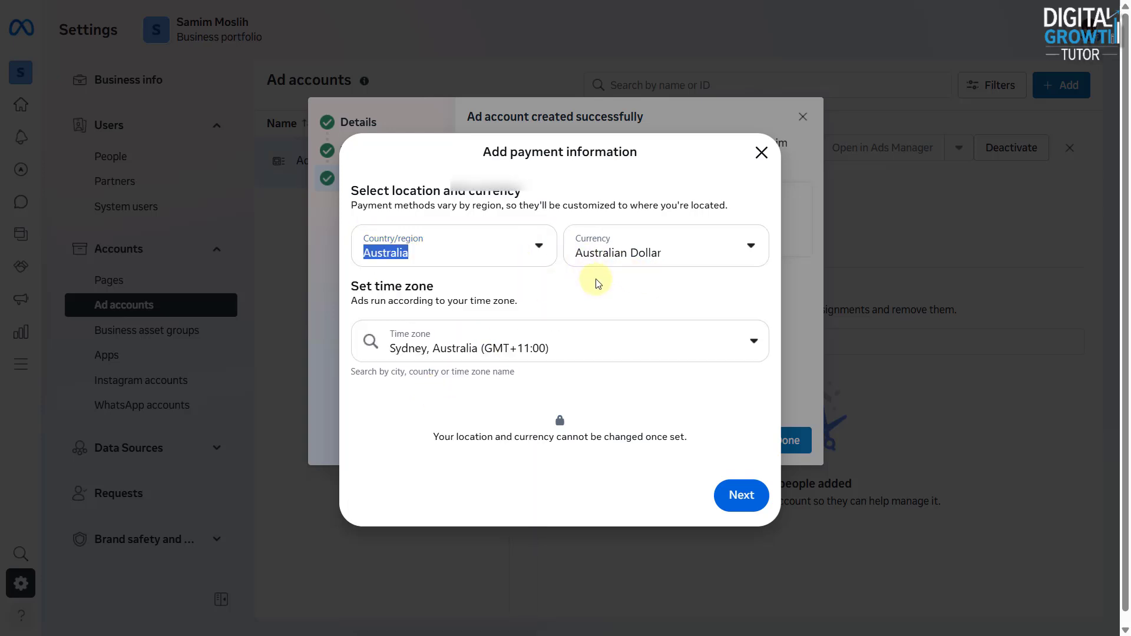
{"action": "mouse_move", "coordinate": [690, 482]}
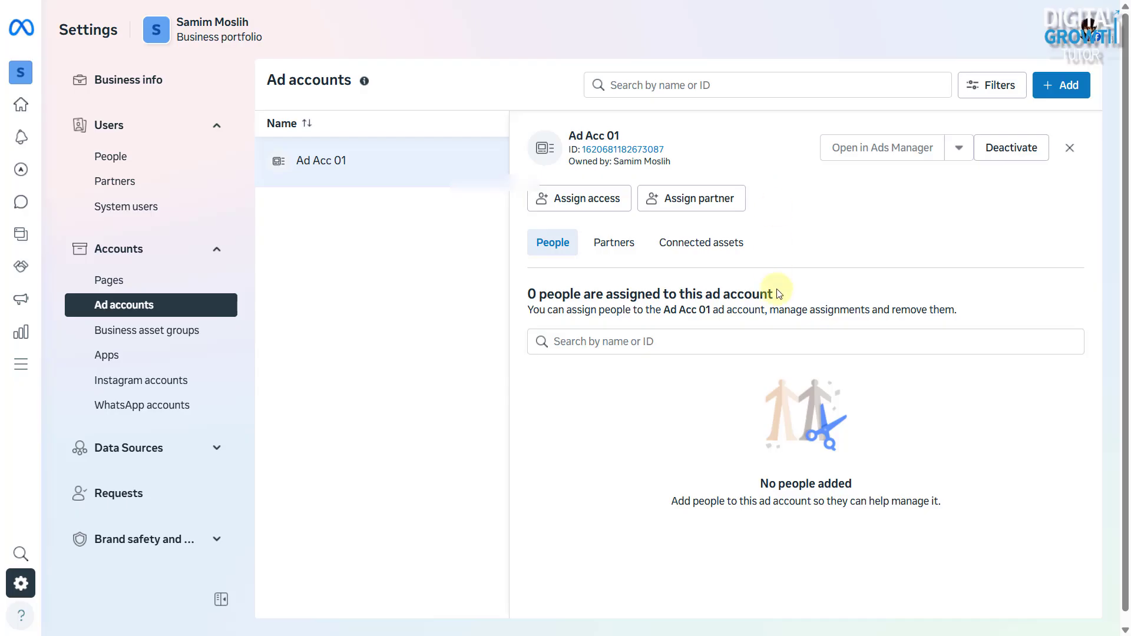
{"action": "mouse_move", "coordinate": [729, 263]}
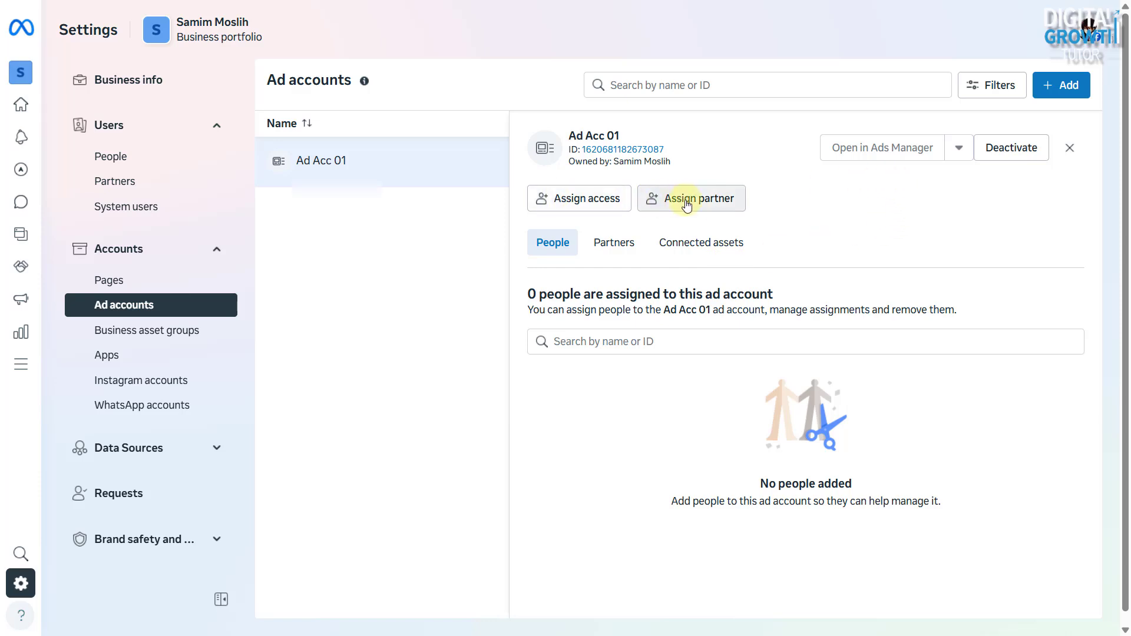
Step: Leave payment setup and open the Assign access dialog for Ad Acc 01
{"action": "left_click", "coordinate": [699, 199]}
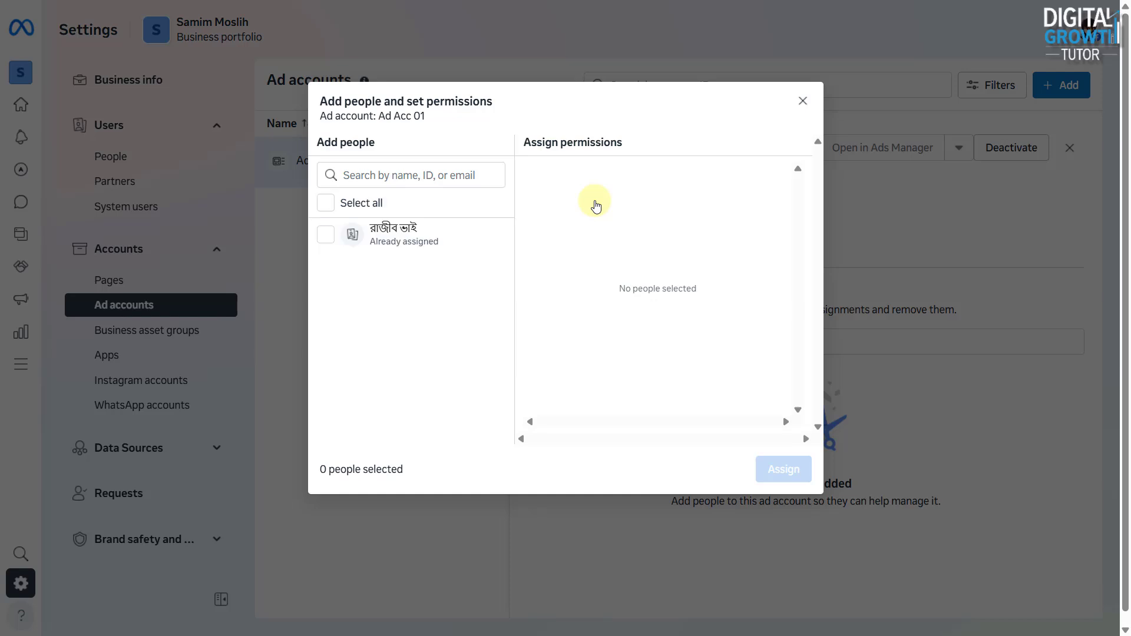
Step: Assign the selected person to Ad Acc 01 with Manage ad accounts full control
{"action": "left_click", "coordinate": [326, 234]}
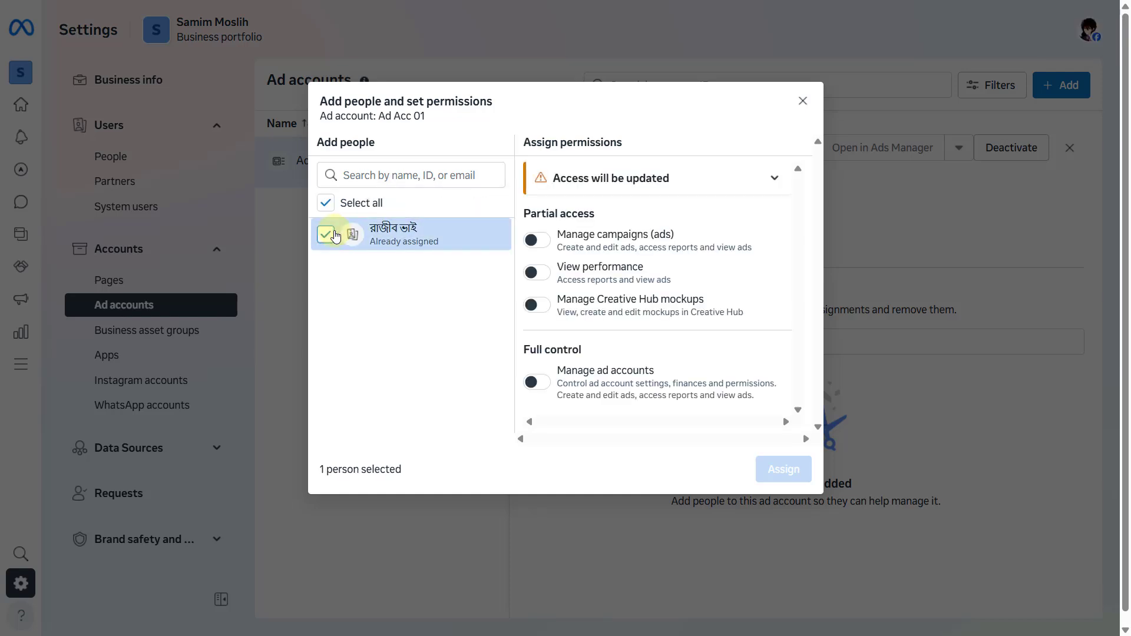
{"action": "left_click", "coordinate": [536, 241]}
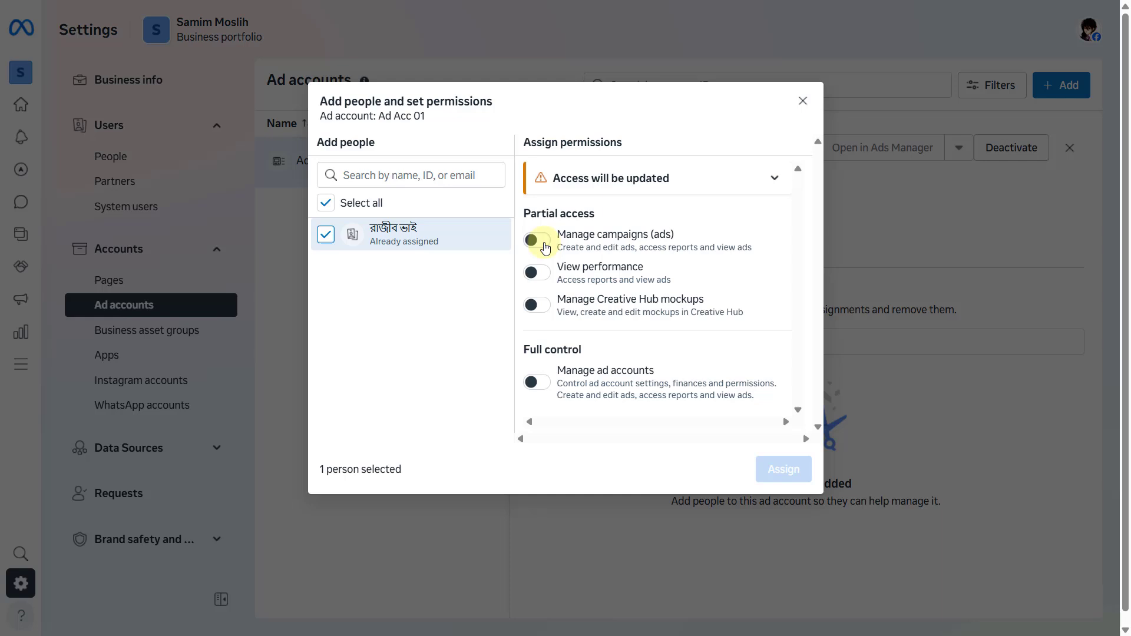
{"action": "left_click", "coordinate": [535, 240]}
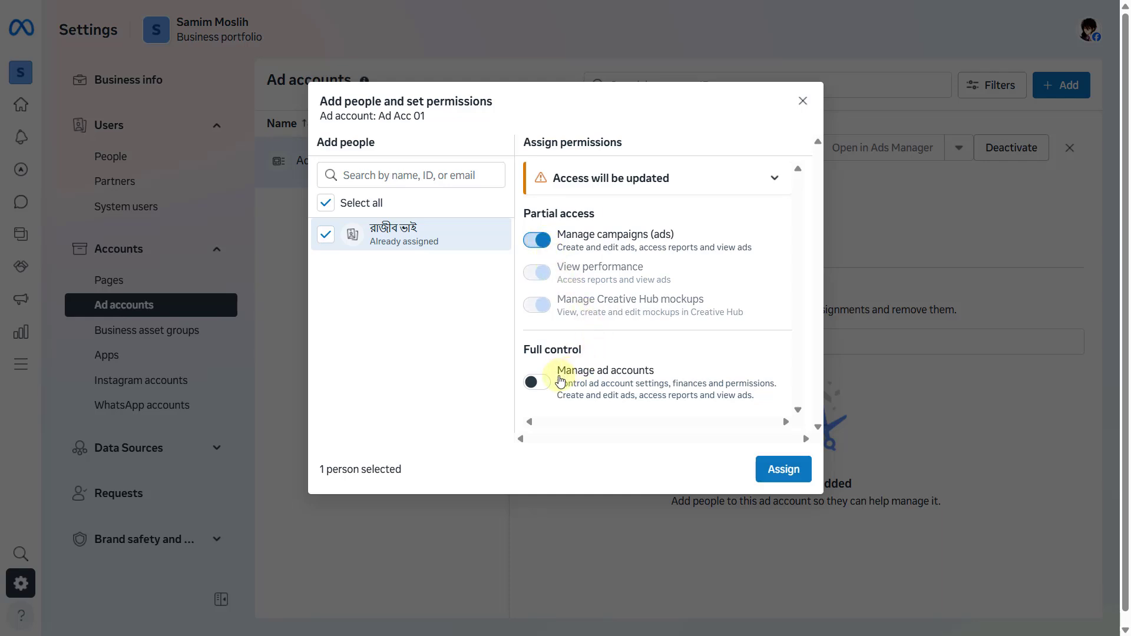
{"action": "left_click", "coordinate": [537, 382]}
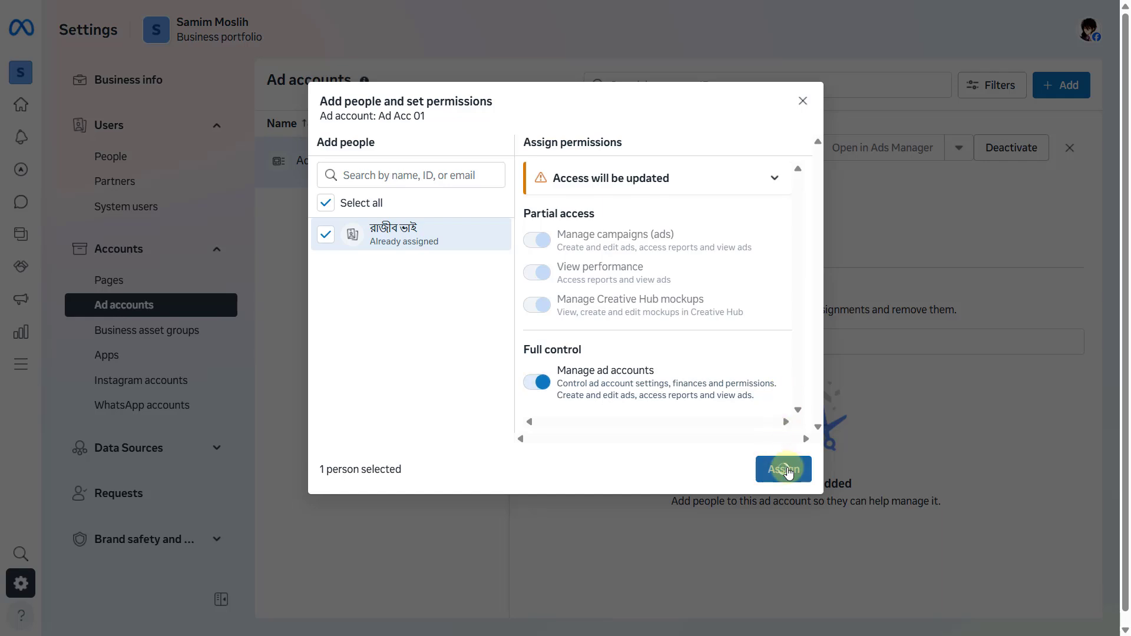
{"action": "left_click", "coordinate": [784, 469]}
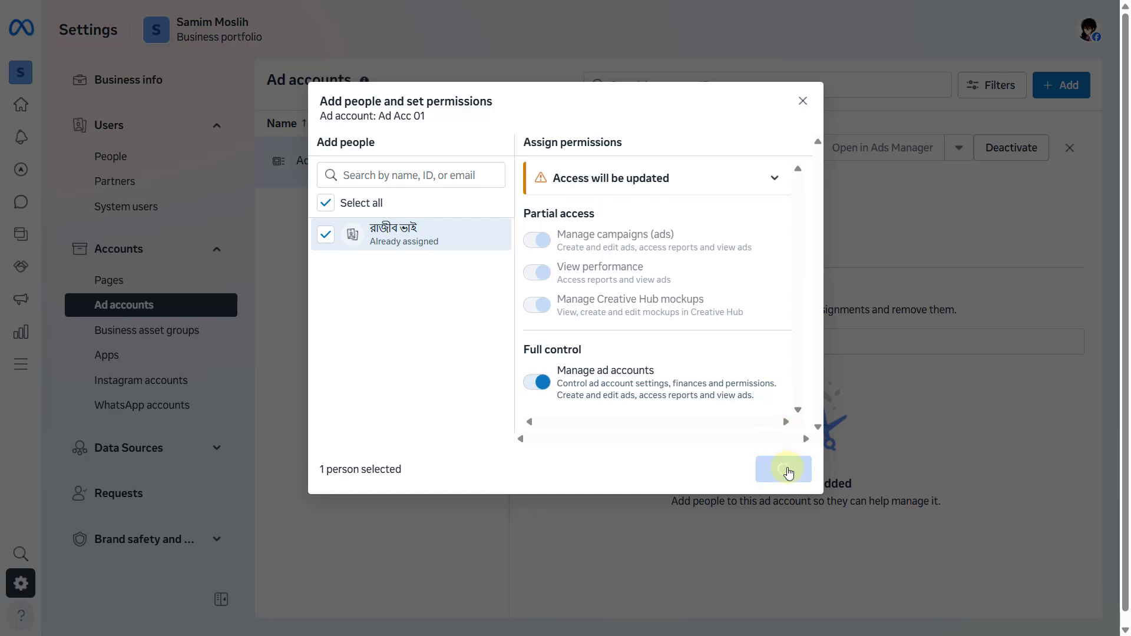
{"action": "left_click", "coordinate": [783, 469]}
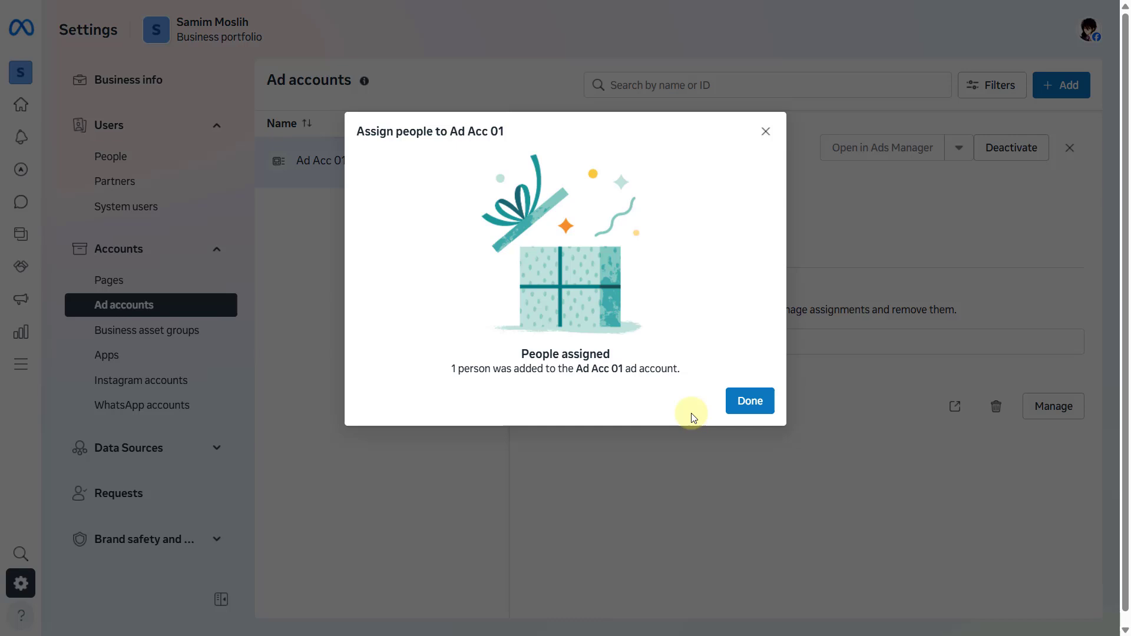
{"action": "left_click", "coordinate": [749, 401]}
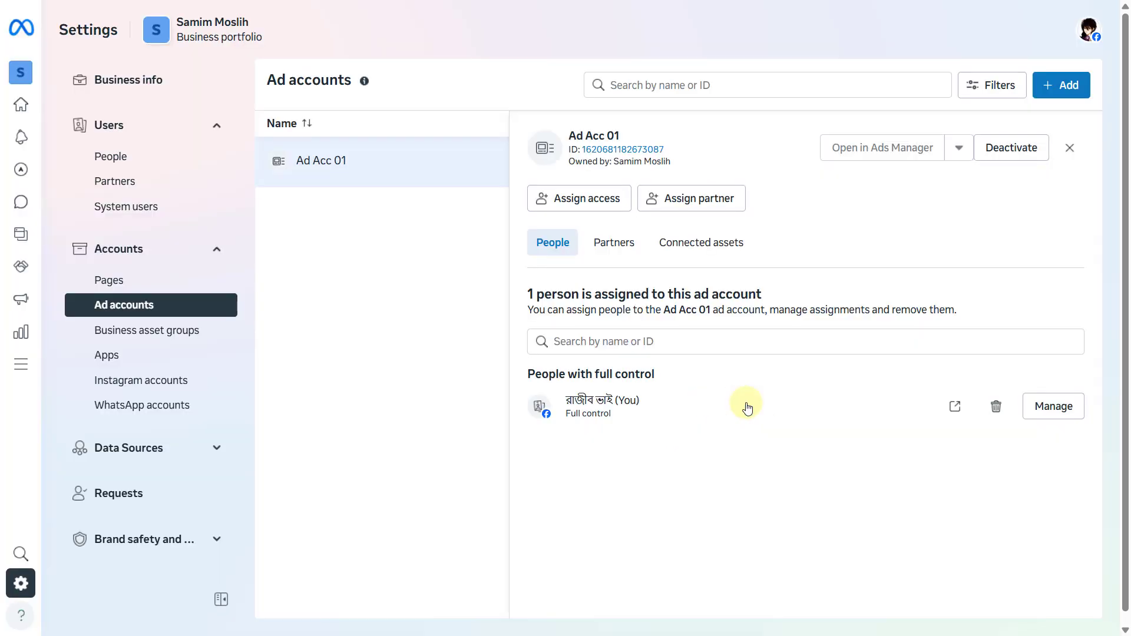